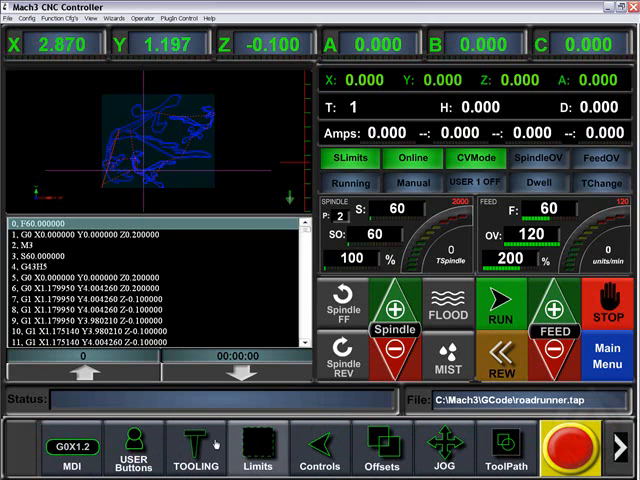
Send a manual MDI G-code move taking the X axis from 2.870 to 1.000
click(196, 455)
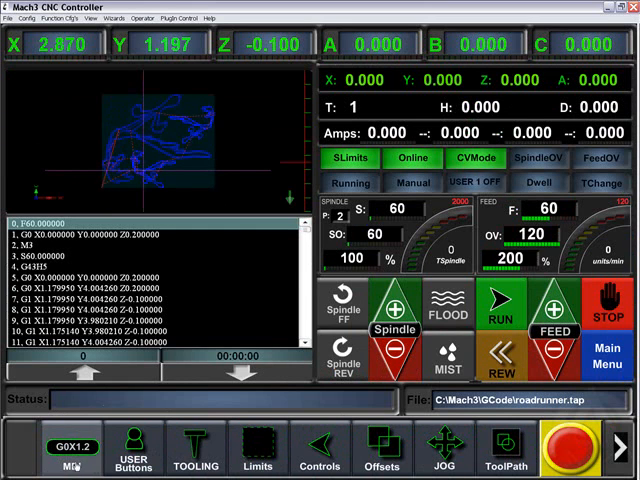
click(68, 443)
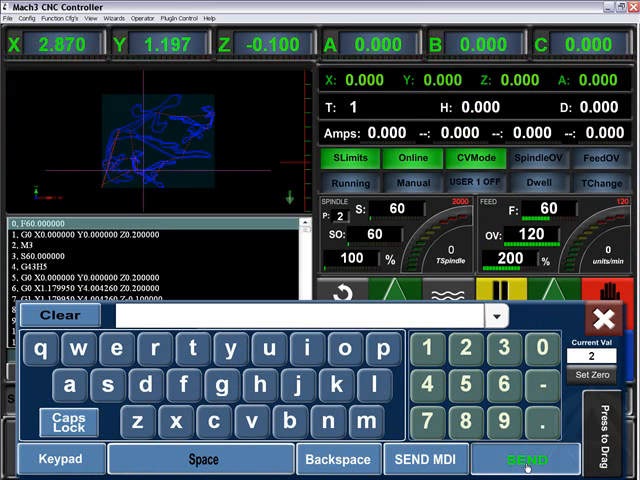
click(526, 459)
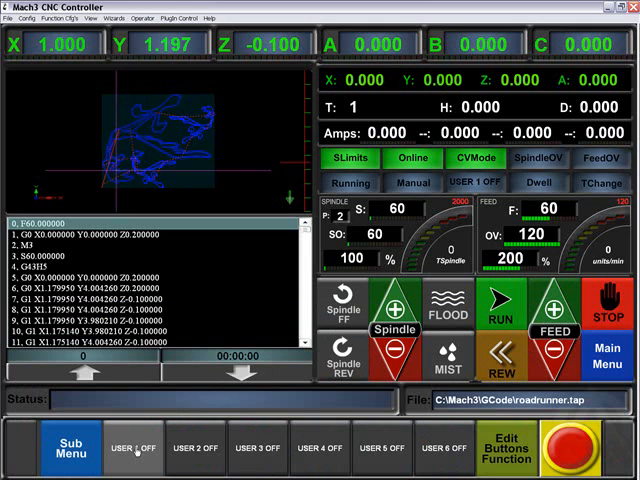
Inspect user button 1's macro script in Notepad, then toggle its LED on and off
click(506, 448)
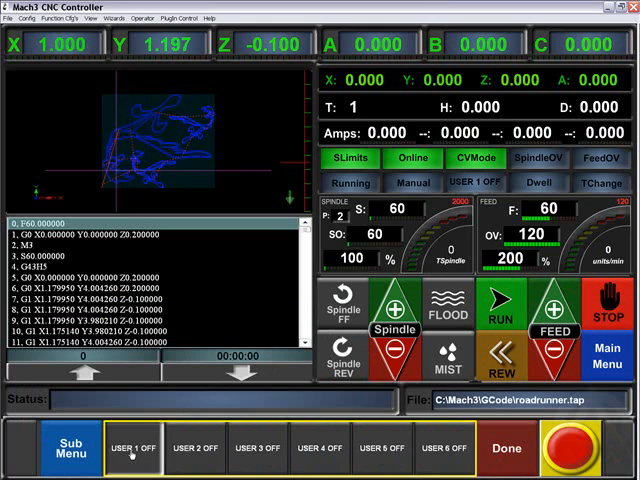
click(135, 447)
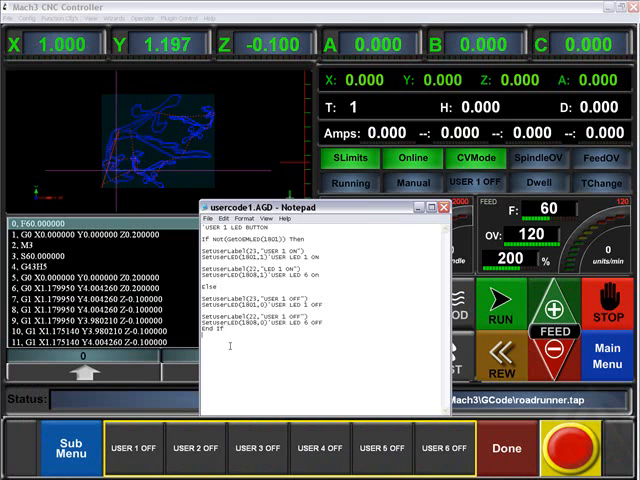
click(442, 207)
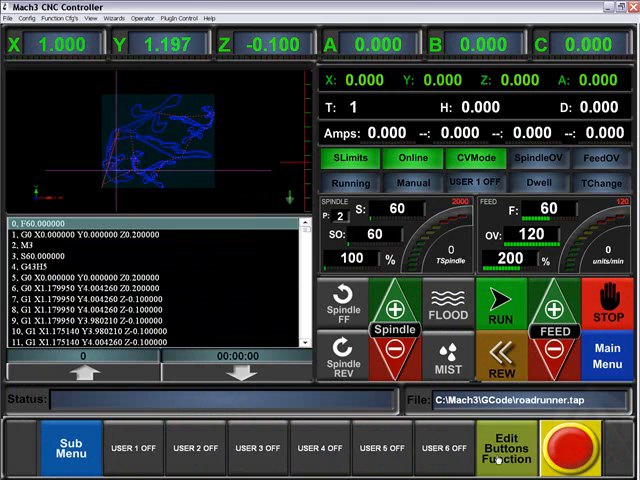
click(133, 447)
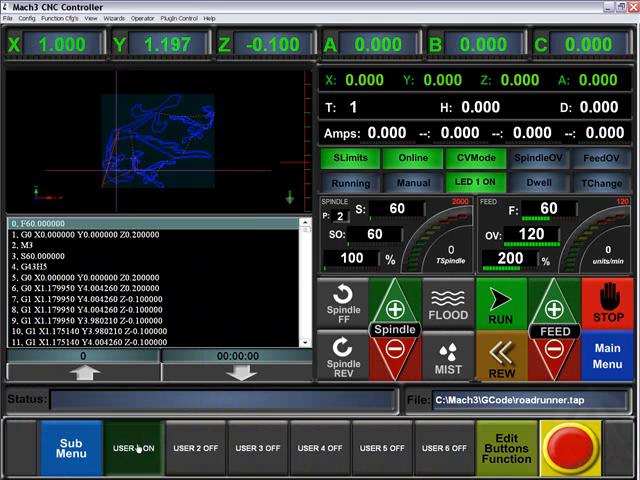
click(476, 183)
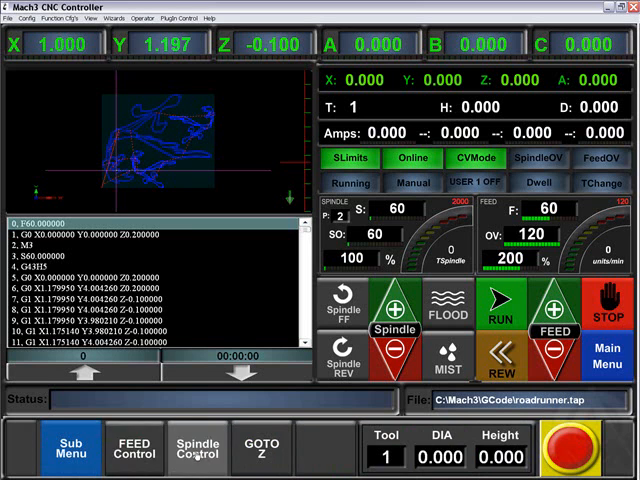
Open the spindle control panel showing spindle speed 60
click(197, 449)
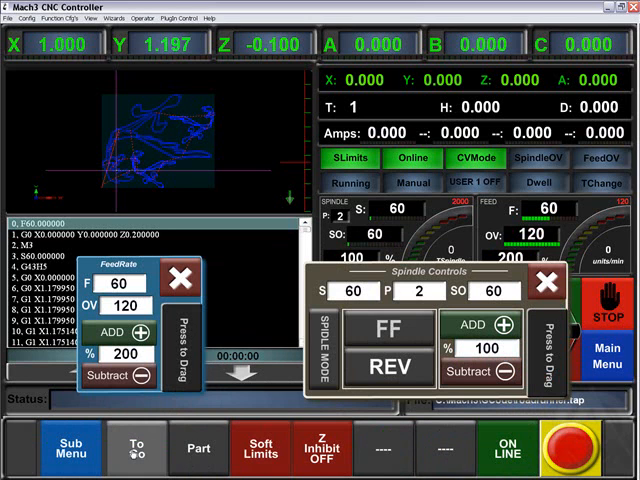
Switch the position readout between machine and part coordinates, then turn soft limits on
click(487, 44)
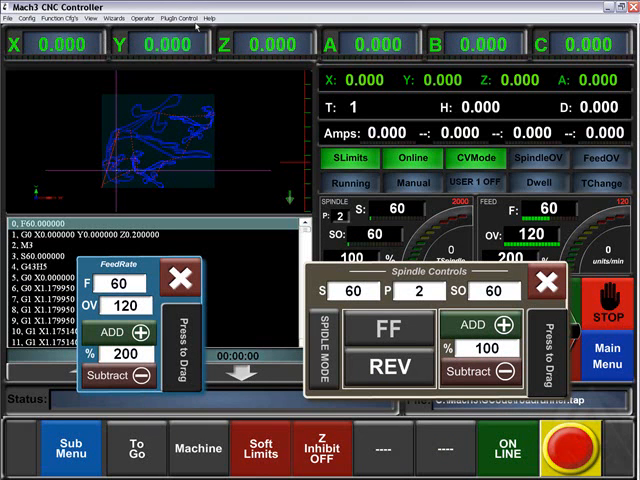
click(136, 448)
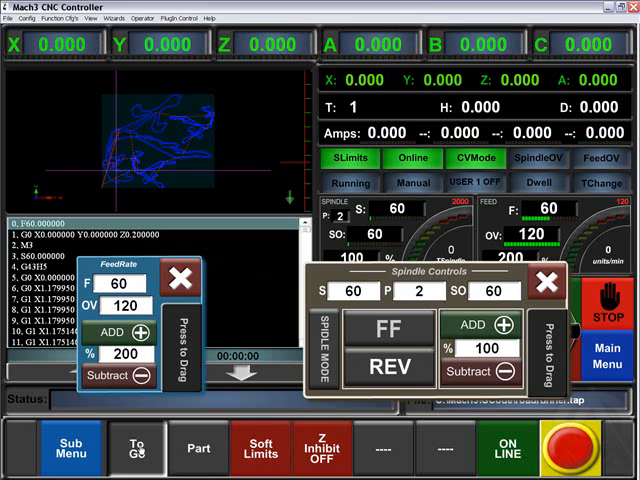
click(260, 448)
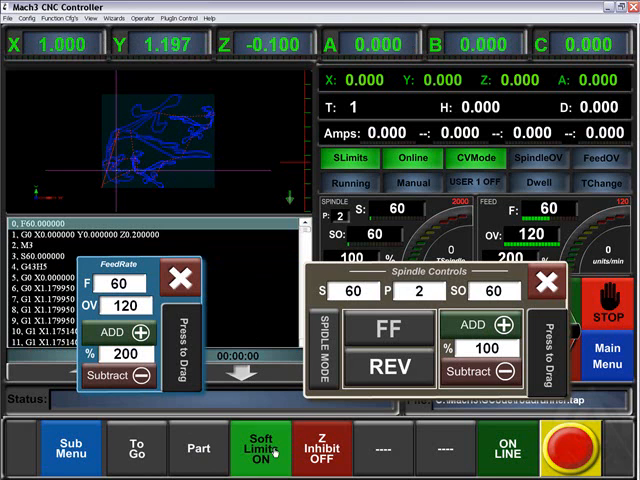
click(260, 448)
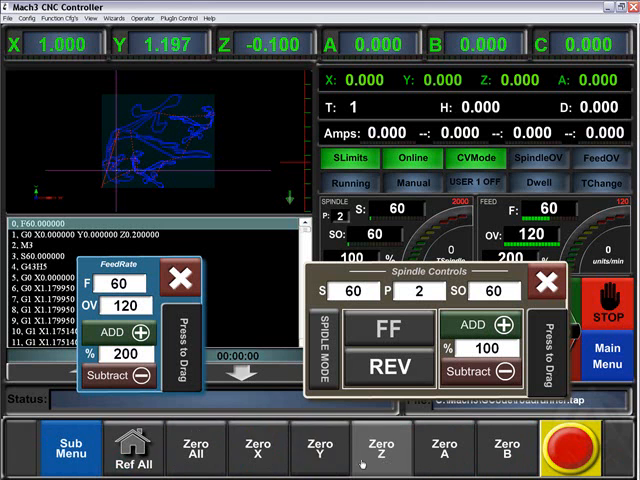
Zero the Z axis position
click(131, 445)
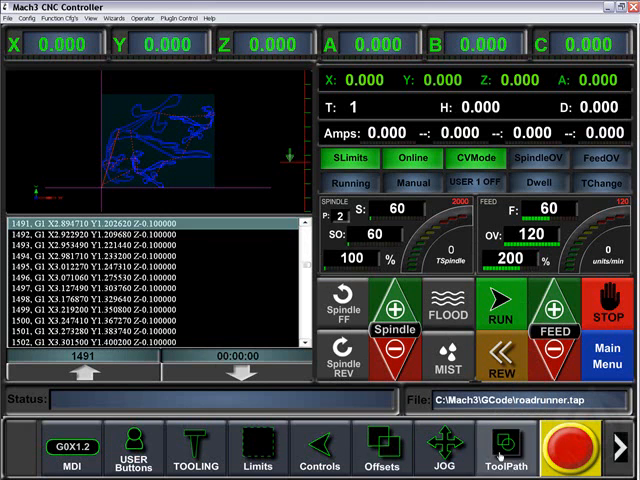
Preview the program screen layout, then switch to the large toolpath screen
click(620, 448)
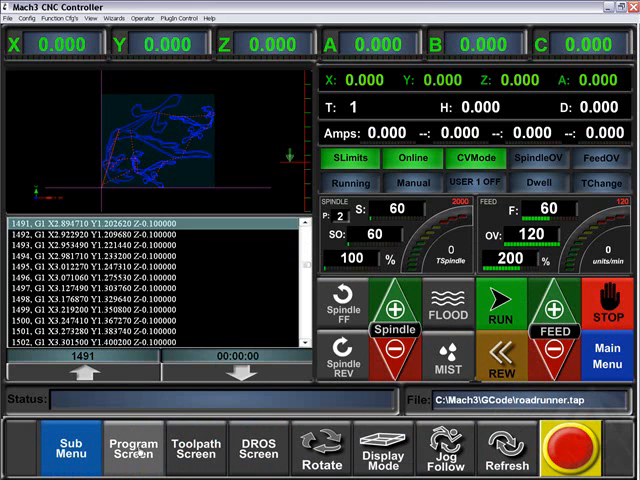
click(259, 447)
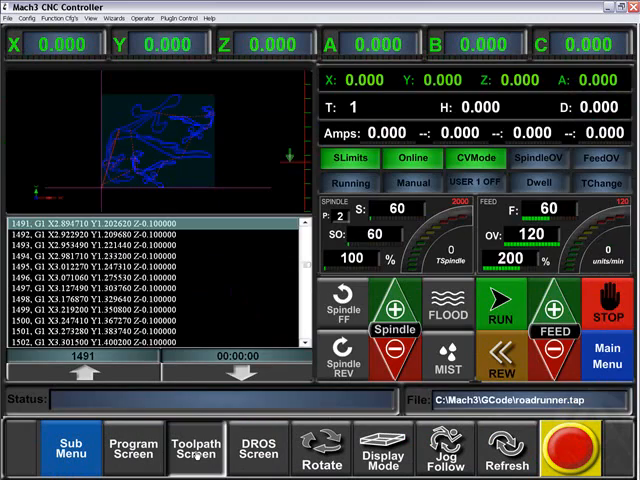
click(258, 447)
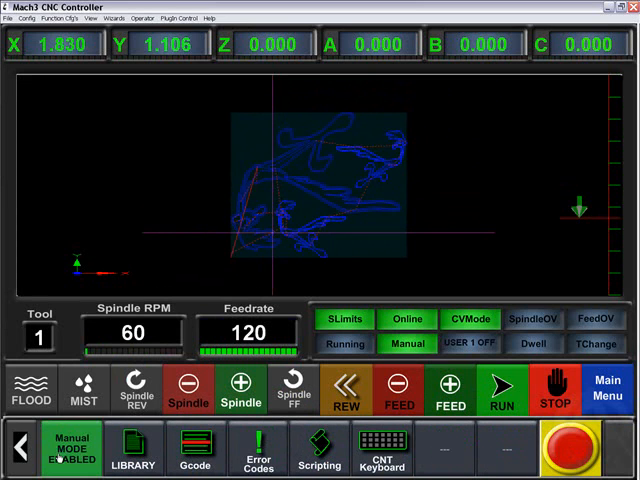
Bring up the G-code tool buttons in the bottom bar
click(70, 447)
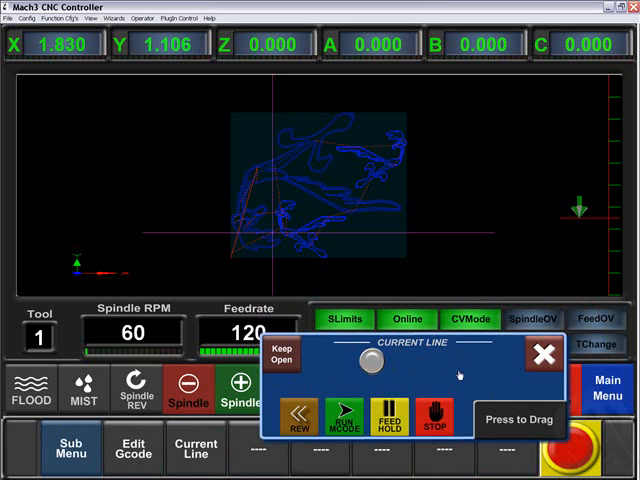
Close the Current Line panel and open the VB Scripter window
click(543, 354)
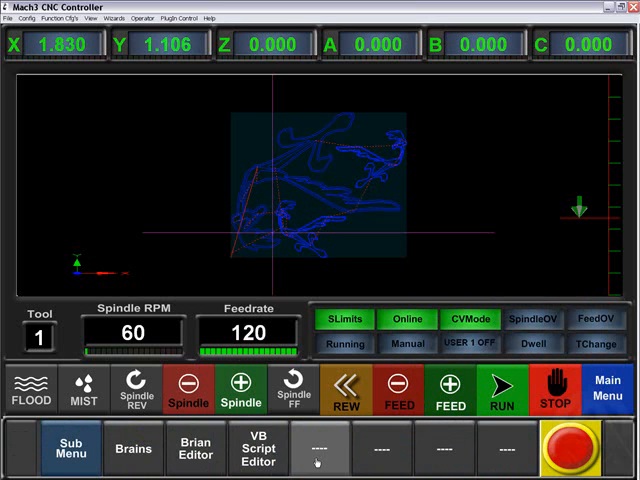
click(257, 447)
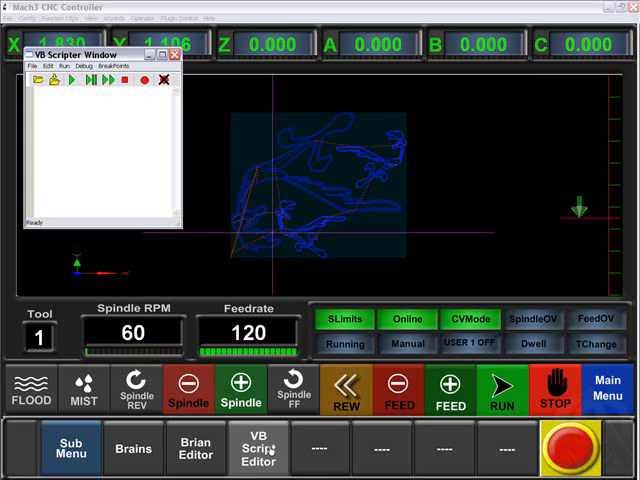